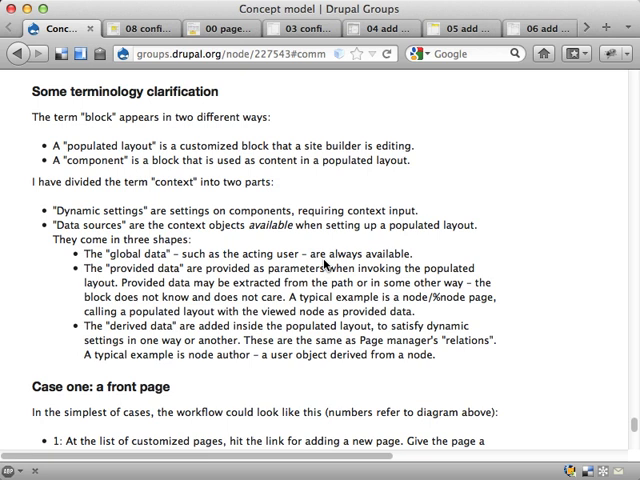
Step: Highlight the terms 'block' and 'context' in the Drupal Groups concept explanation
{"action": "double_click", "coordinate": [92, 118]}
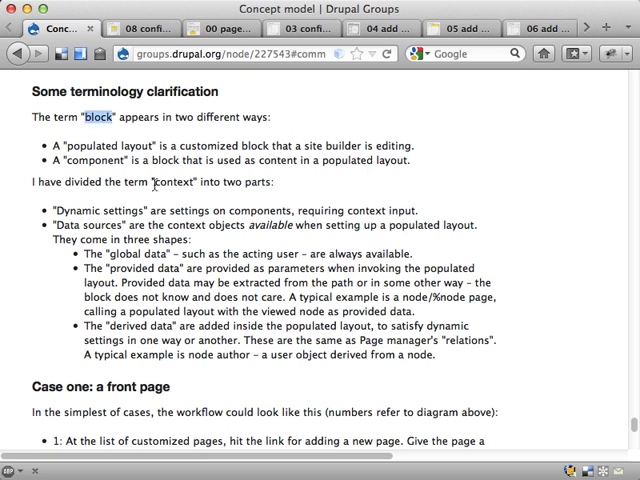
{"action": "double_click", "coordinate": [168, 182]}
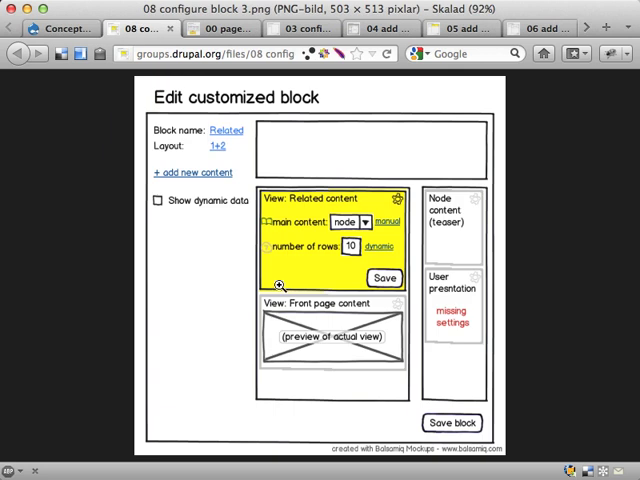
{"action": "mouse_move", "coordinate": [338, 232]}
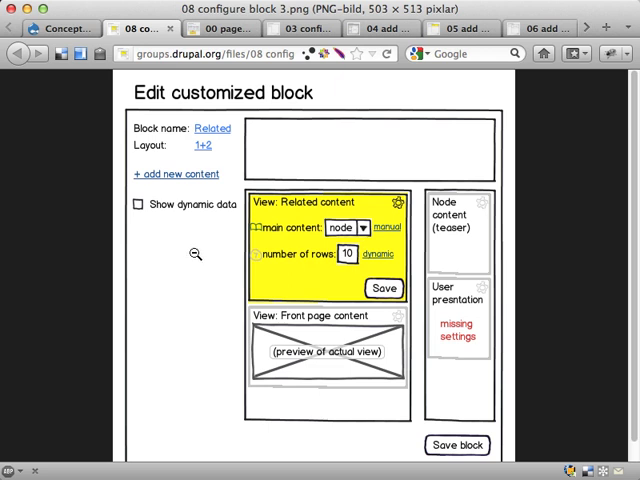
{"action": "mouse_move", "coordinate": [342, 228]}
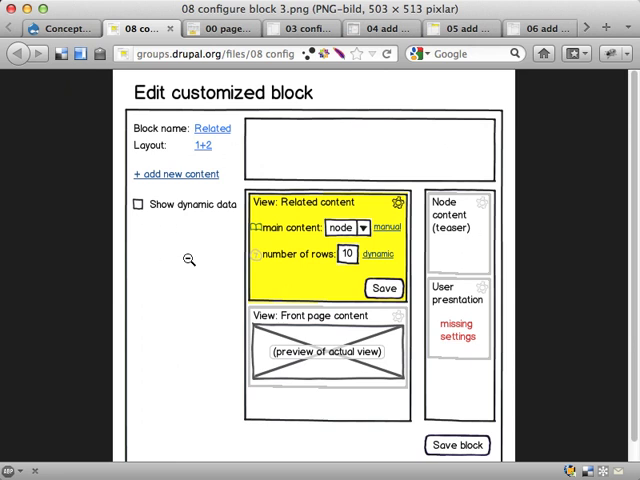
{"action": "mouse_move", "coordinate": [356, 224]}
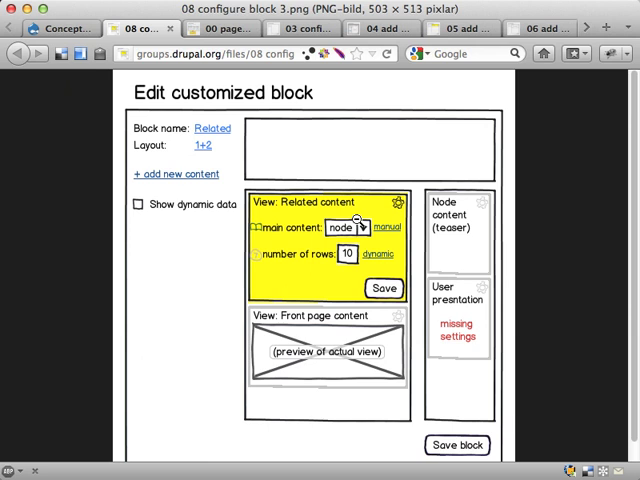
{"action": "mouse_move", "coordinate": [356, 224]}
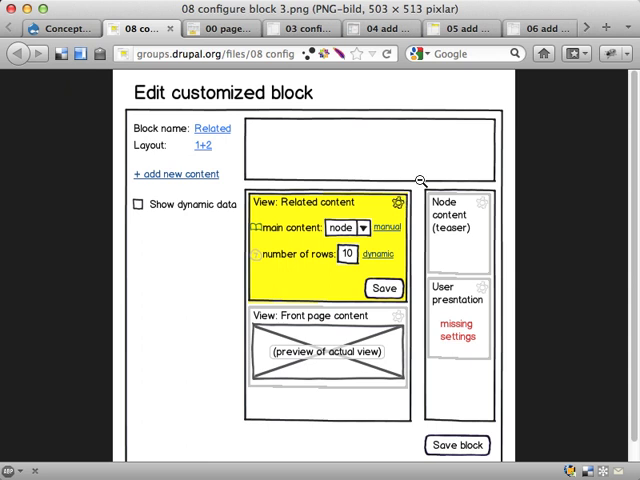
{"action": "mouse_move", "coordinate": [502, 196]}
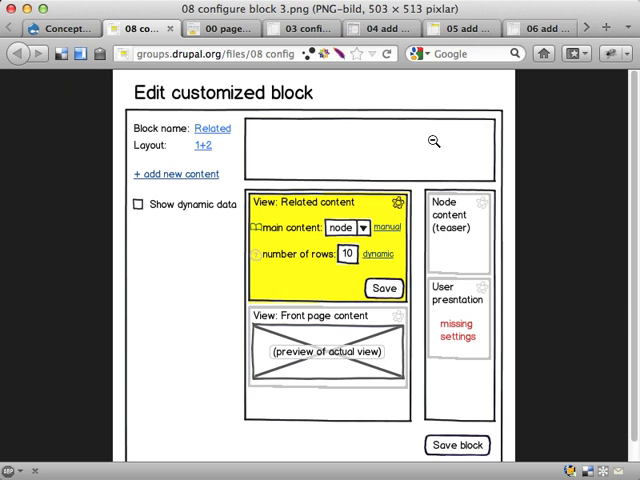
{"action": "mouse_move", "coordinate": [332, 344]}
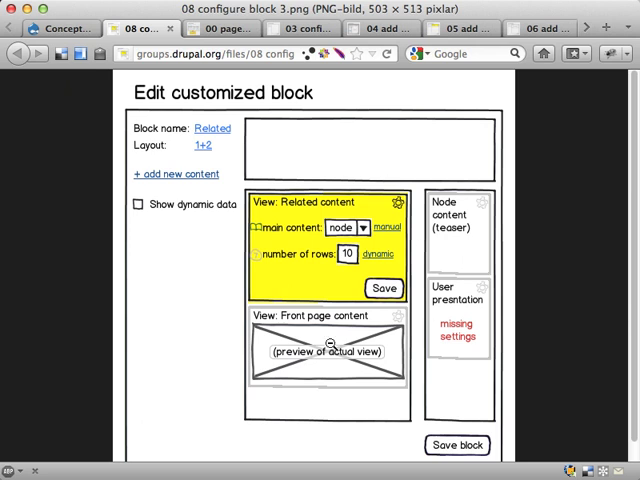